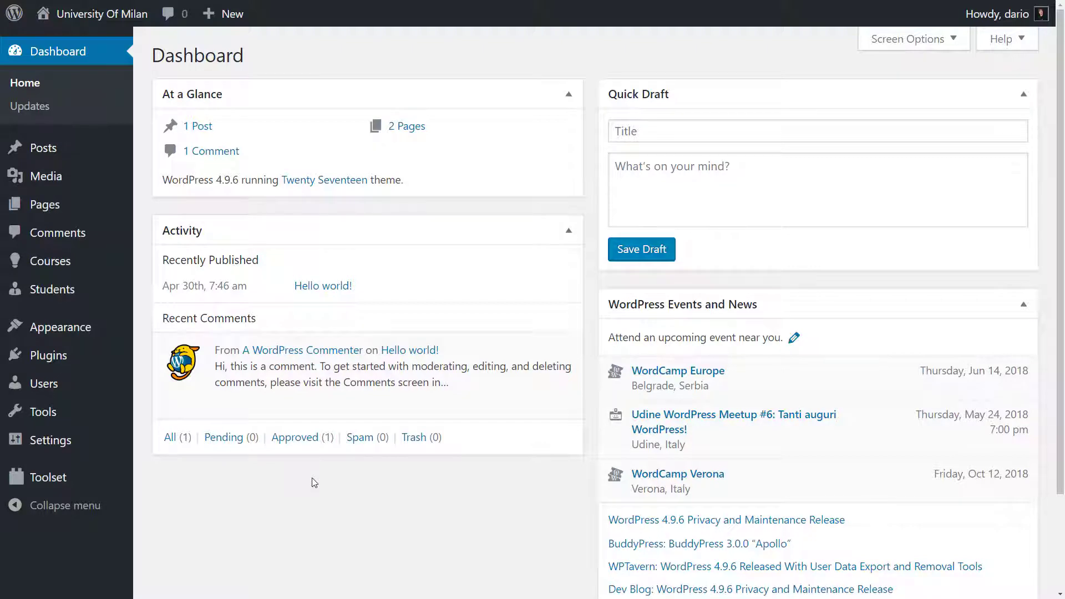
Step: View a student's page on the live site, then return to admin and go to Toolset Relationships
left_click(50, 260)
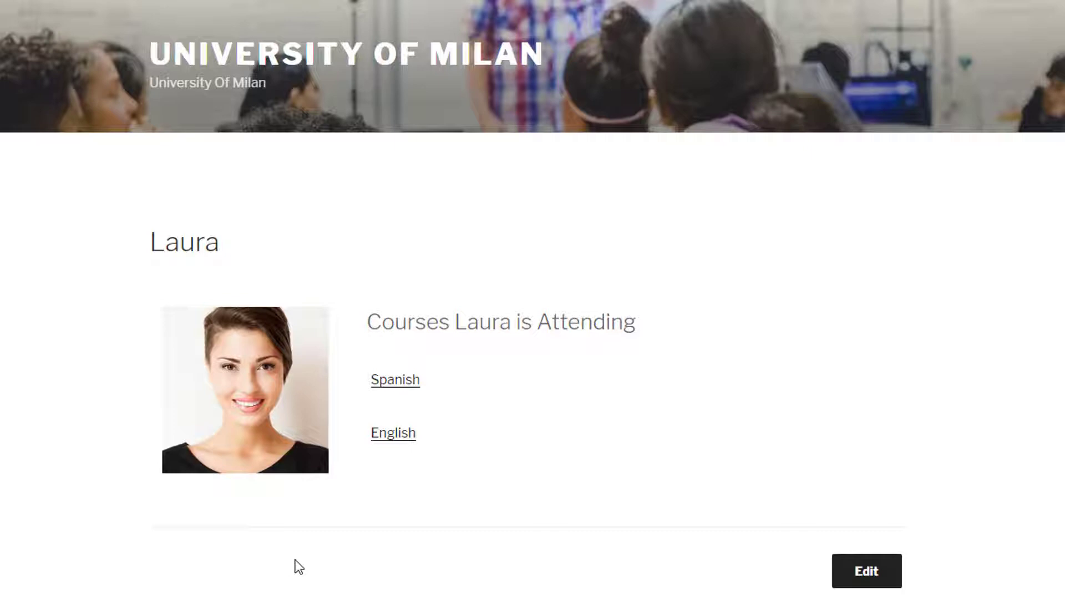
left_click(393, 432)
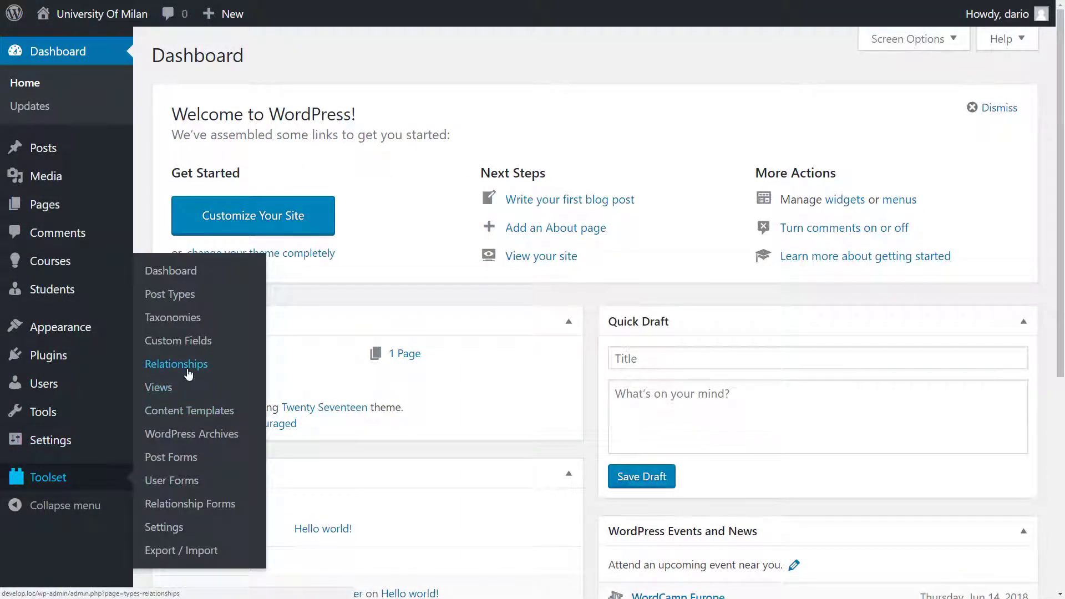
left_click(175, 364)
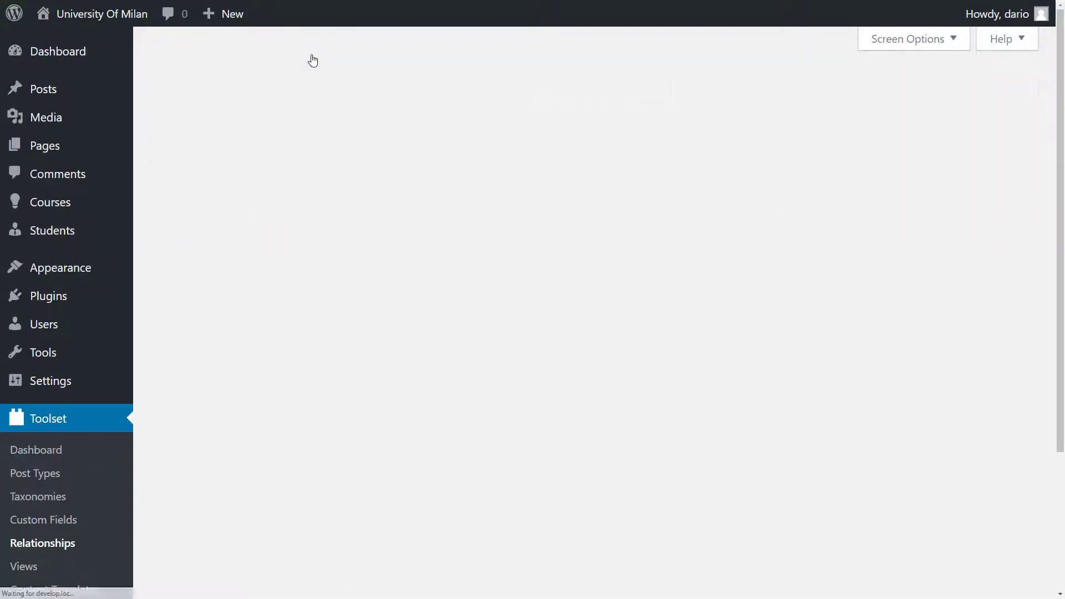
Step: Start a new post relationship and choose the Many-to-many type
left_click(42, 542)
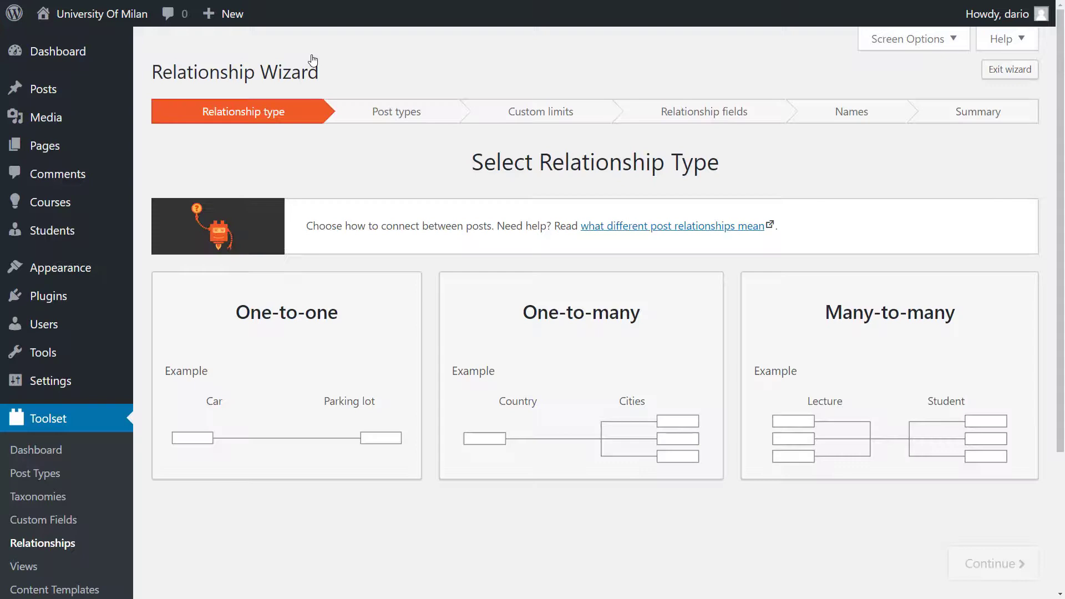
scroll("down", 3)
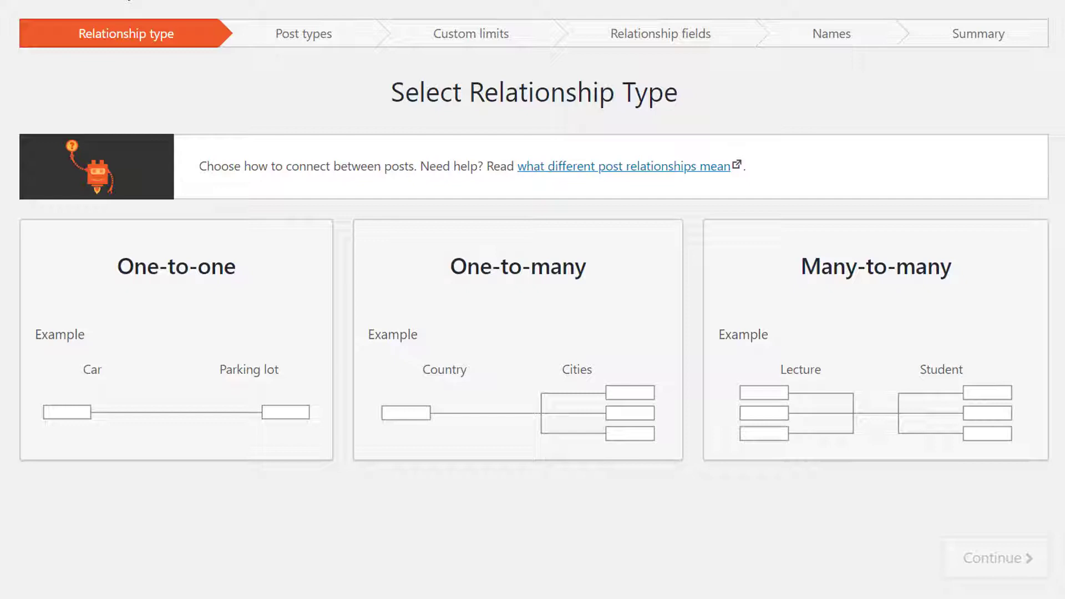
left_click(875, 340)
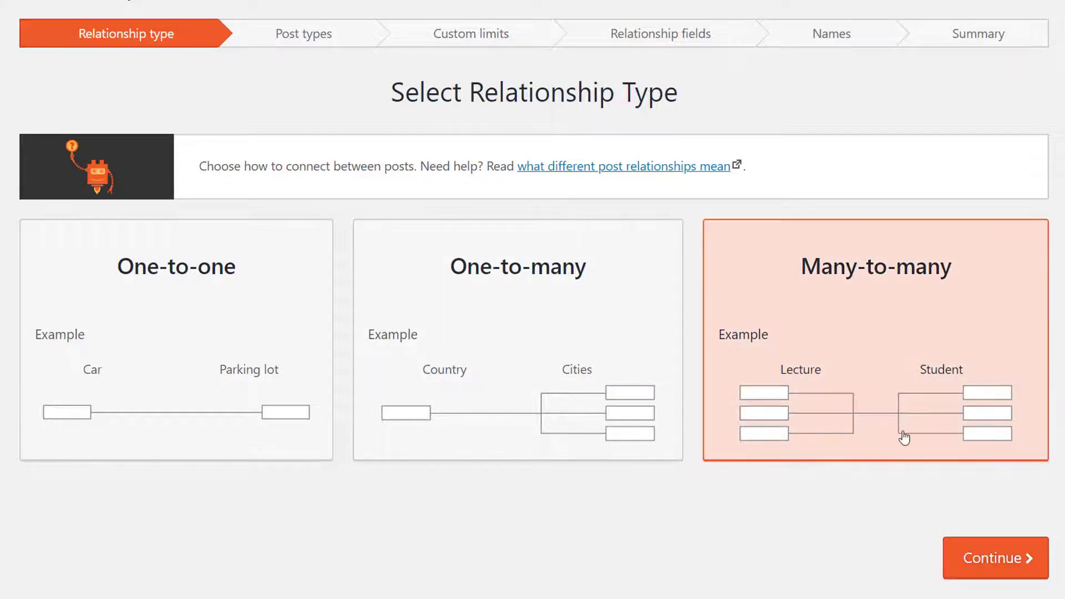
Step: Make Students the first post type and Courses the second, keeping No limit on connections
left_click(995, 558)
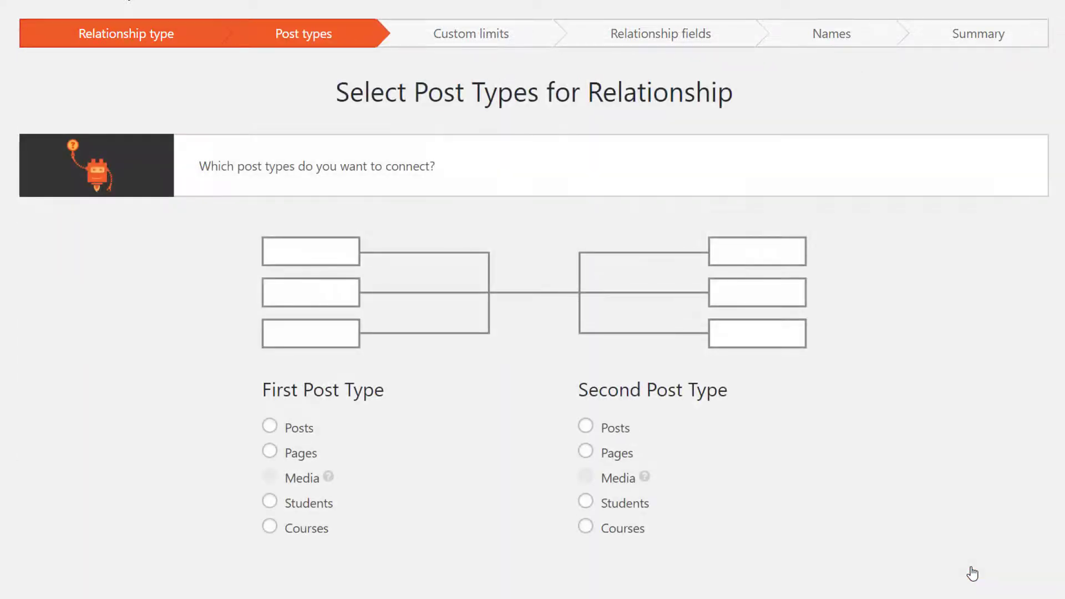
scroll("down", 3)
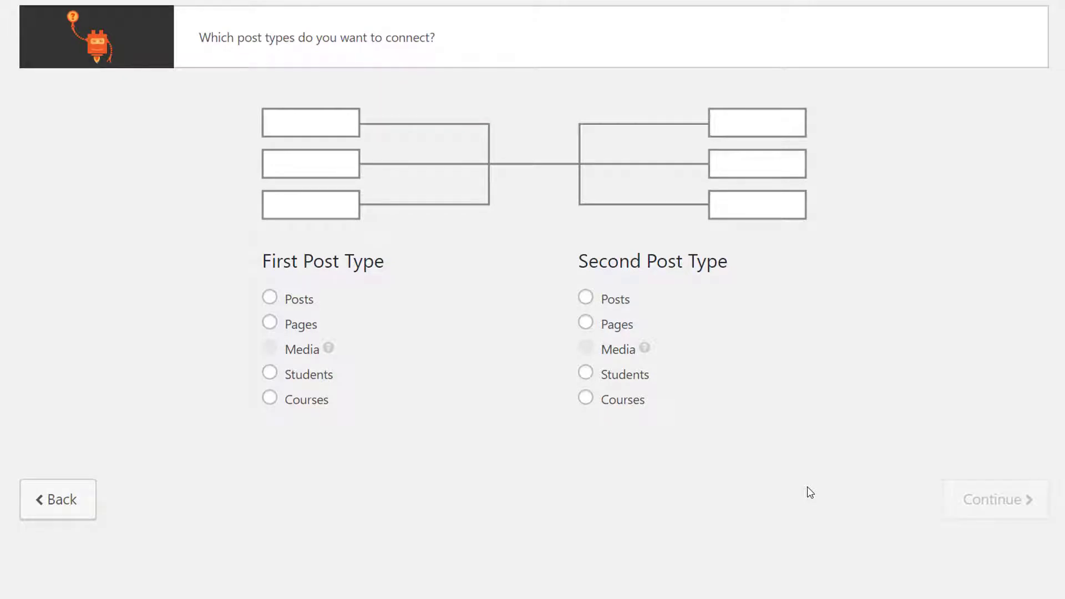
left_click(269, 374)
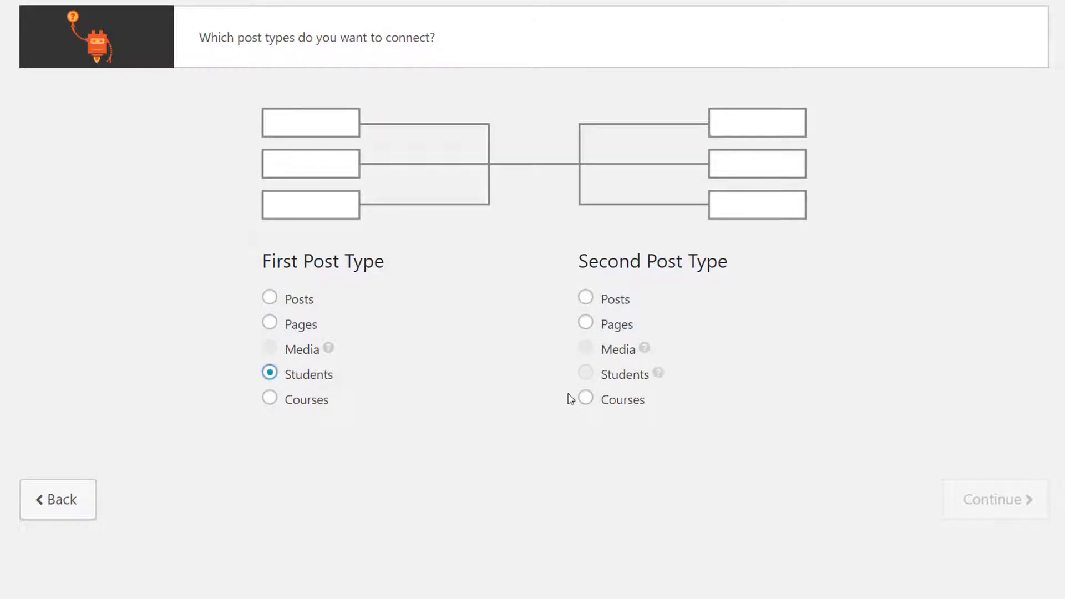
left_click(584, 398)
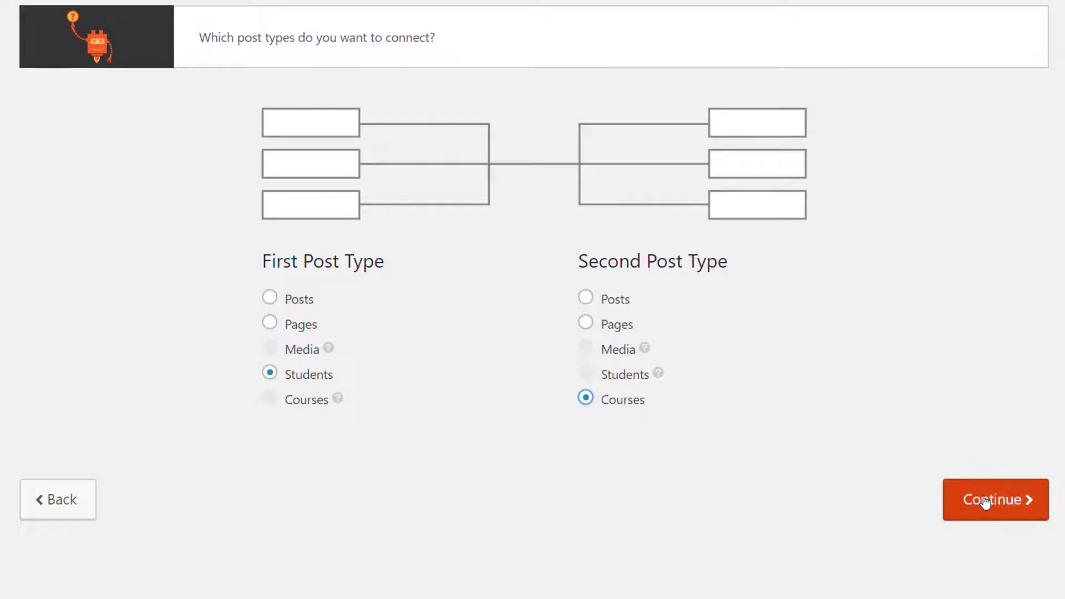
left_click(994, 500)
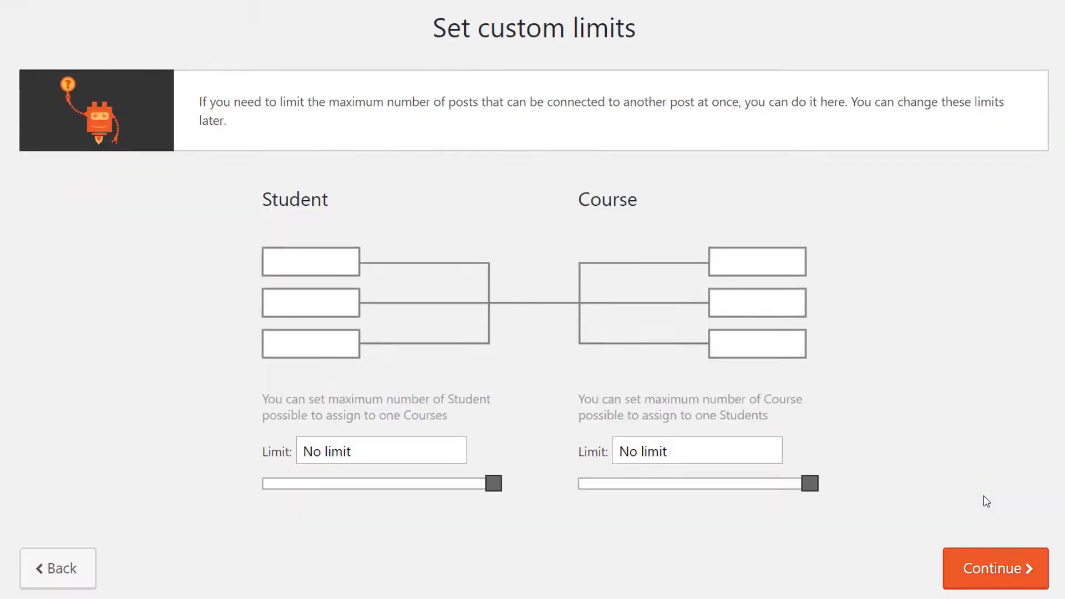
scroll("down", 3)
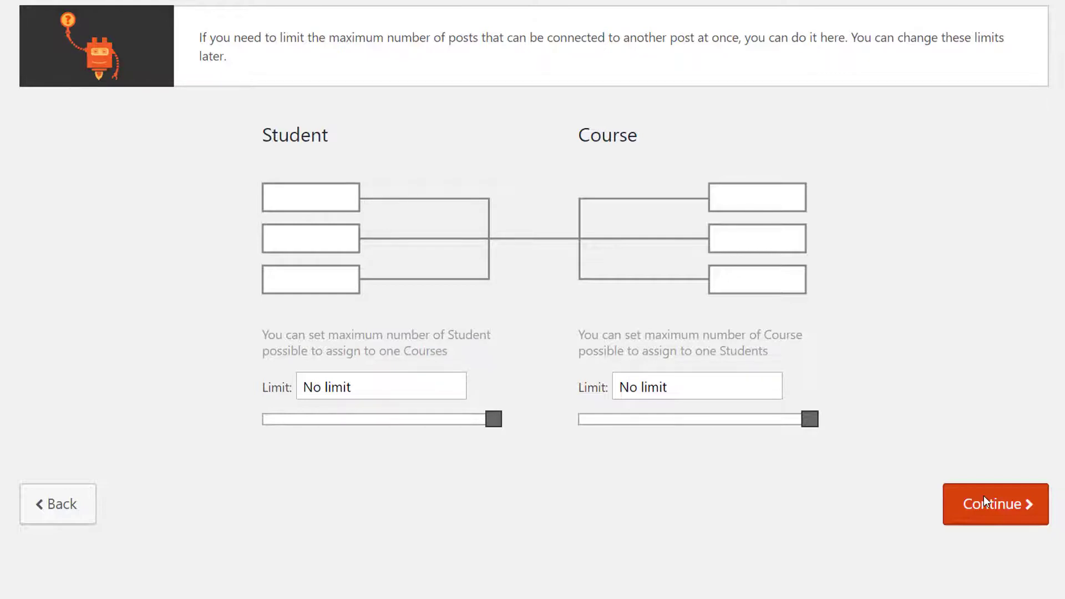
left_click(994, 504)
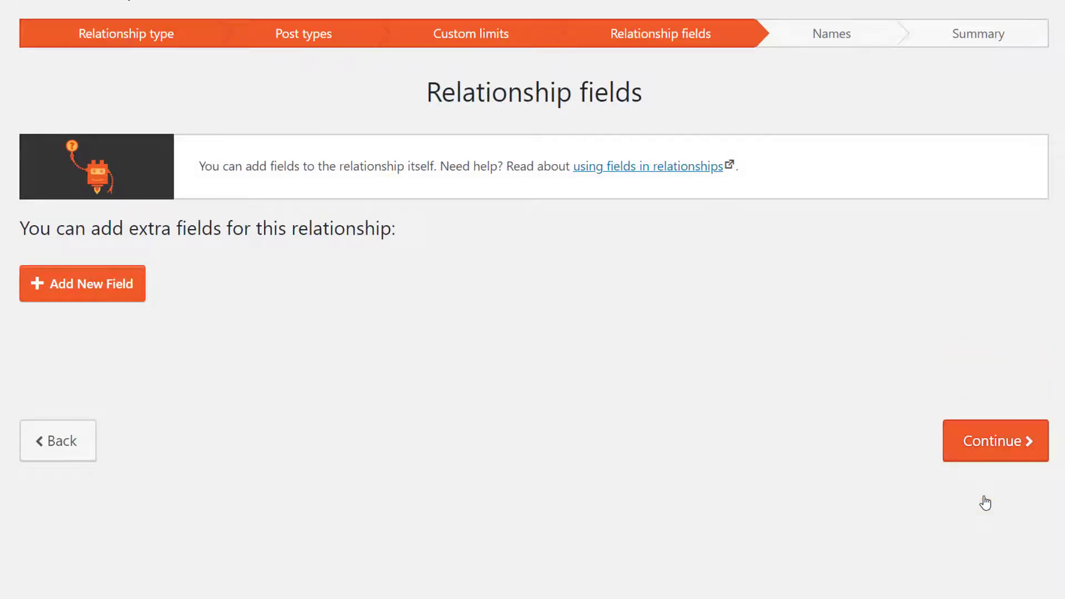
Step: Add a single-line field named Grade to the relationship and continue to Names
left_click(81, 283)
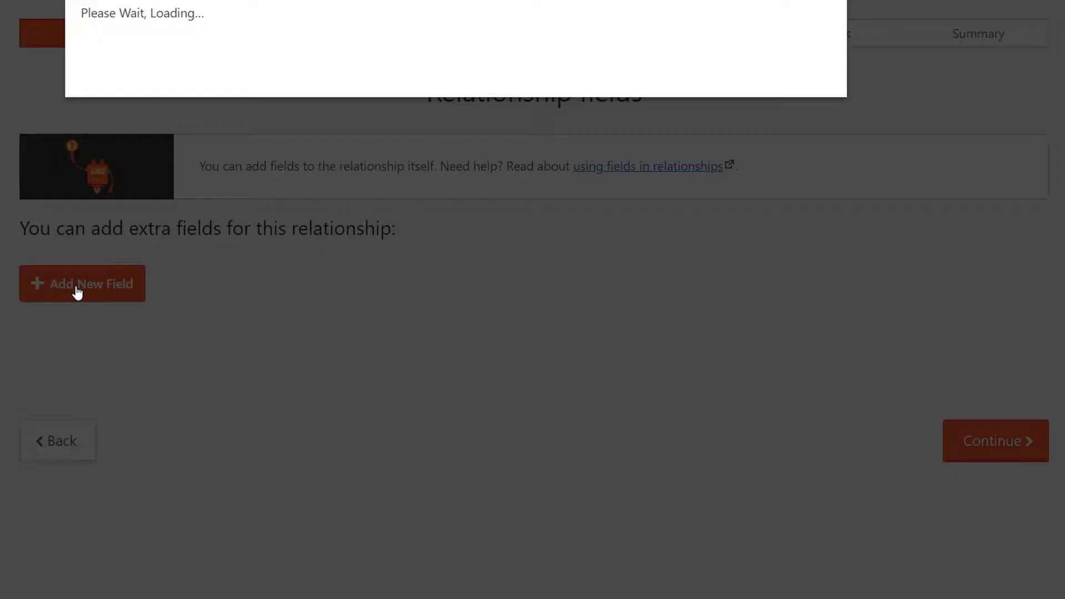
left_click(81, 283)
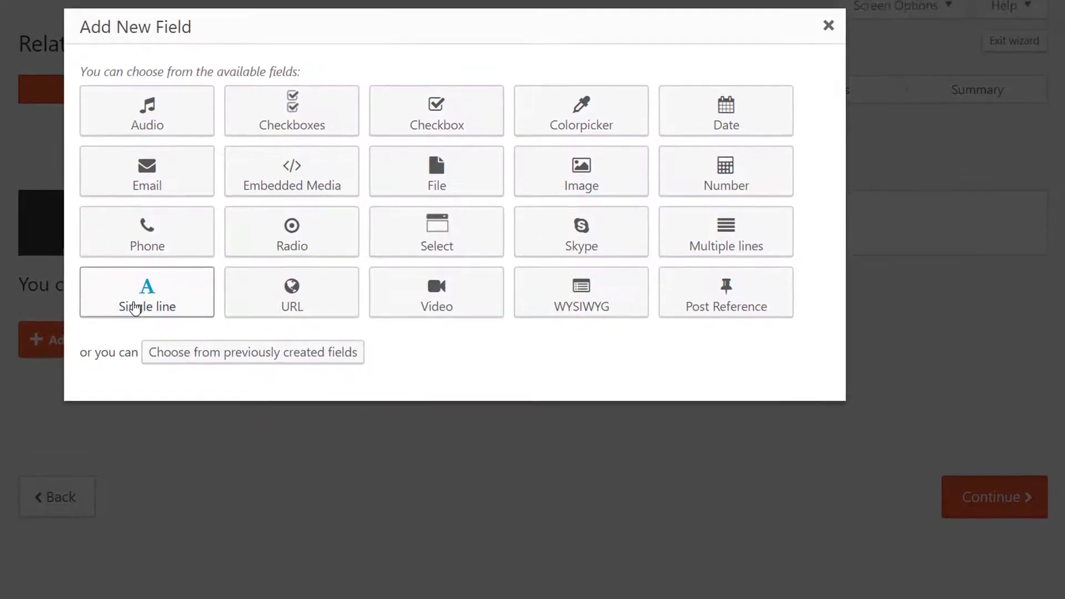
left_click(147, 292)
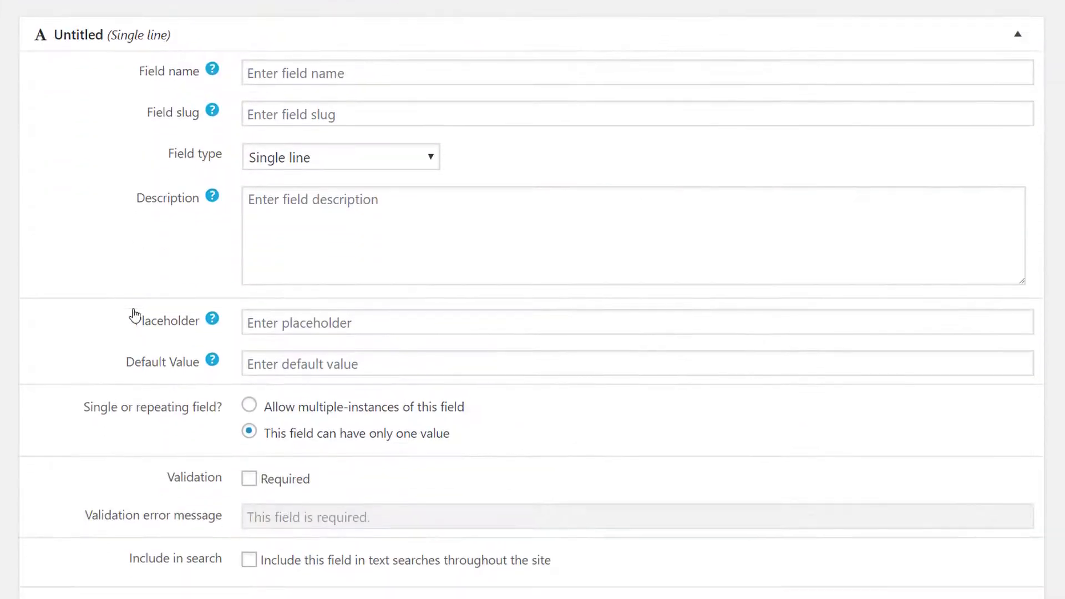
type("Grade")
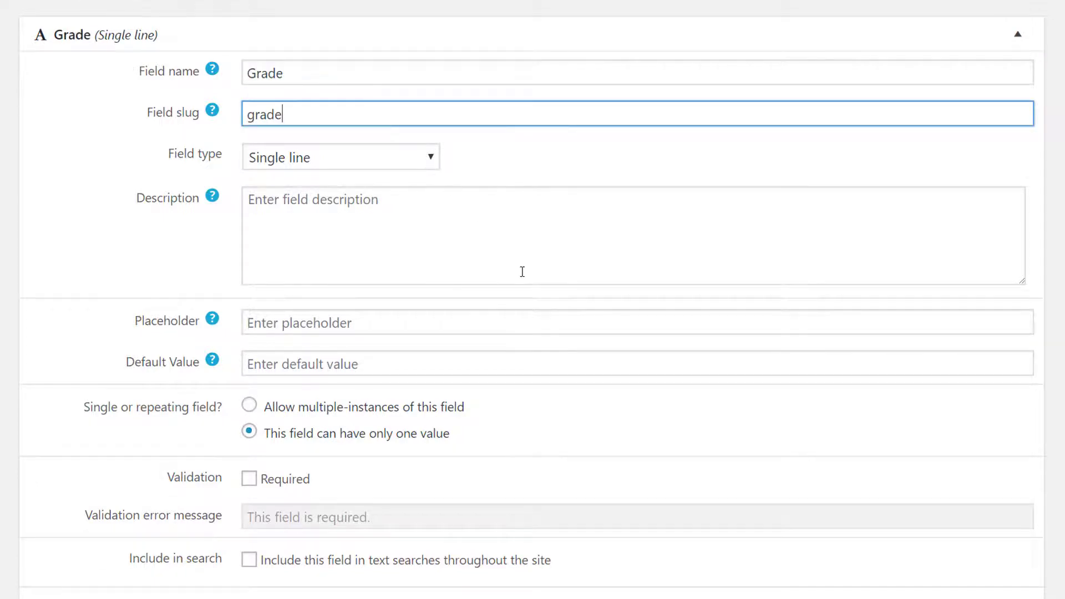
scroll("down", 3)
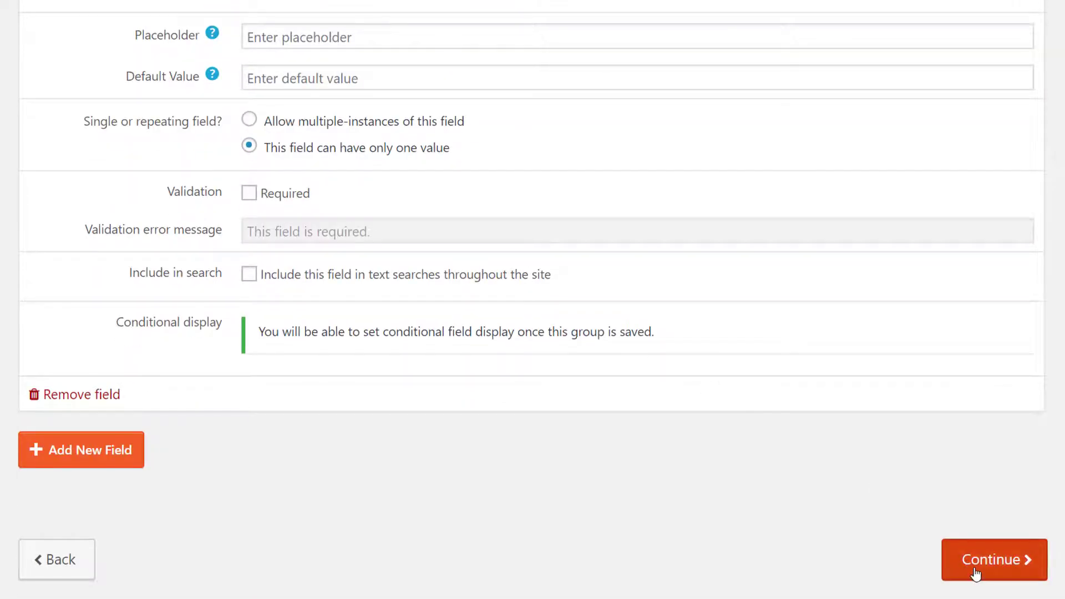
left_click(994, 559)
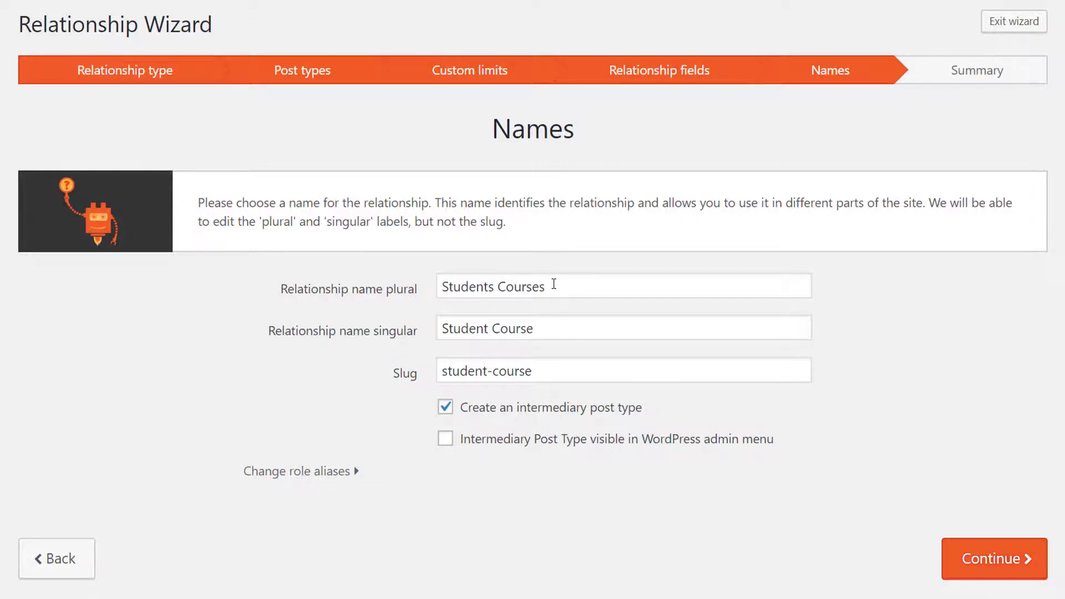
Step: Name it Attendance, make the intermediary post type visible in the admin menu, and finish the relationship
type("Attenda")
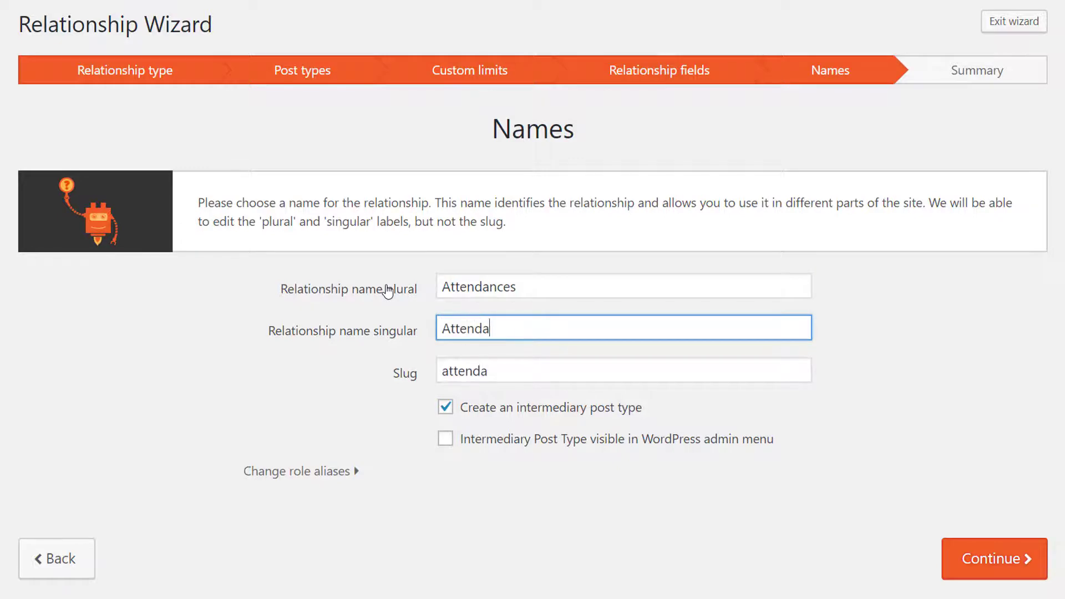
type("nce")
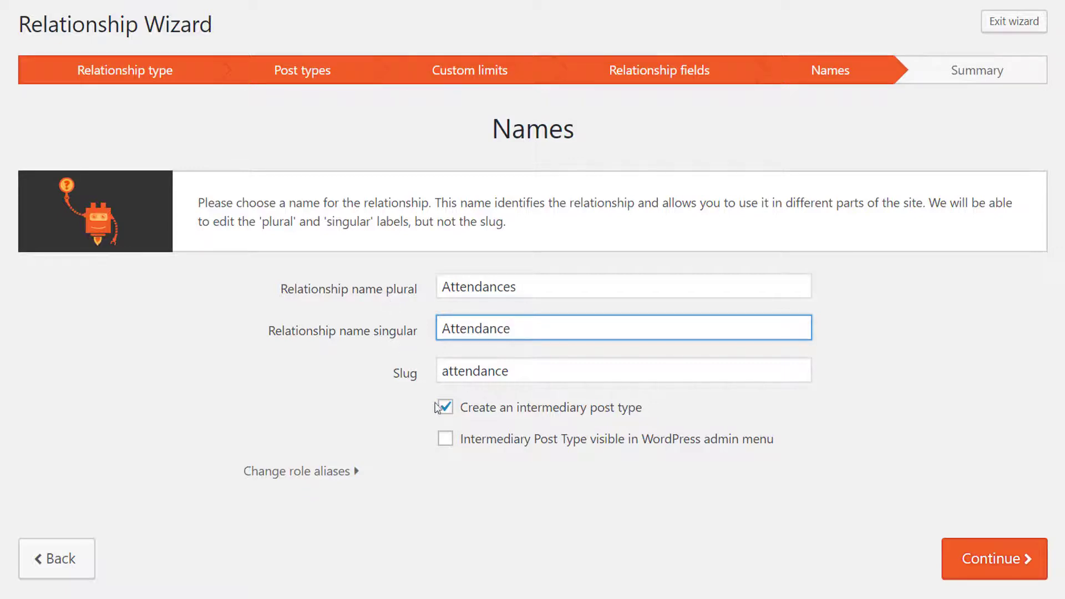
left_click(445, 440)
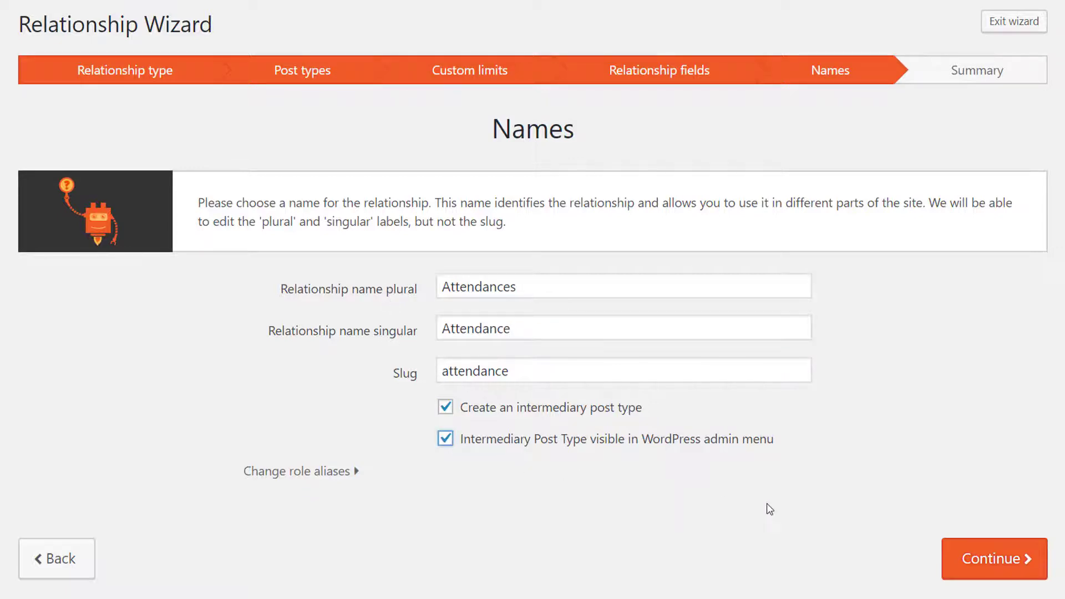
left_click(992, 558)
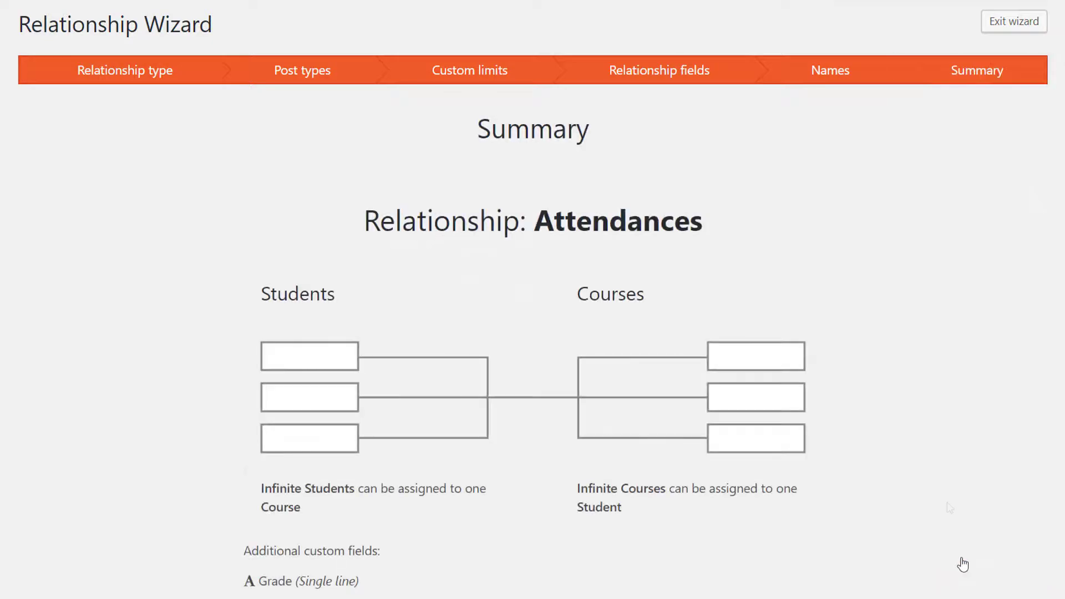
scroll("down", 3)
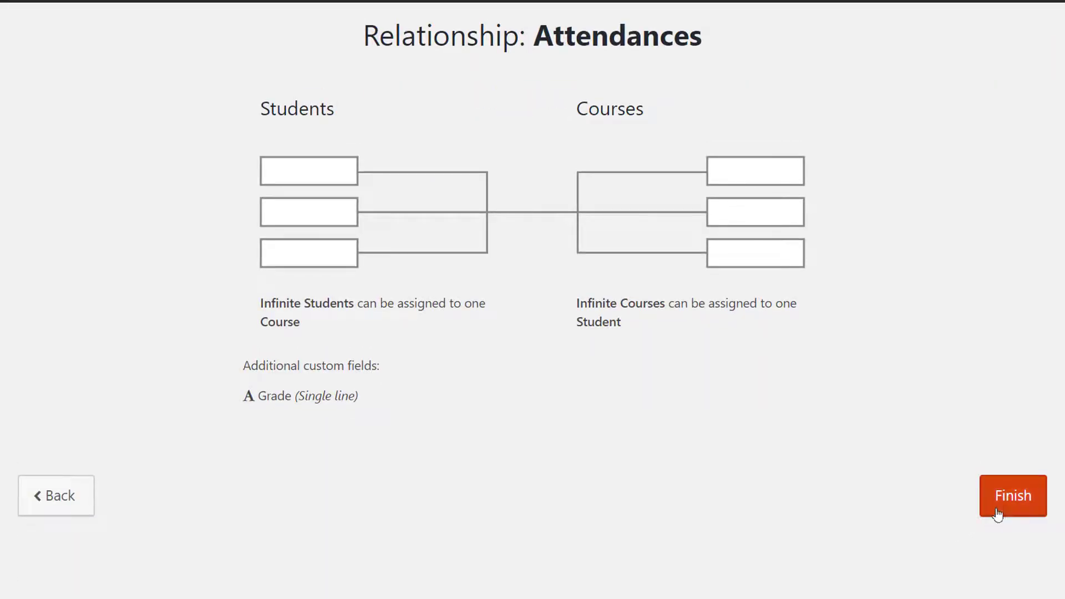
left_click(1012, 496)
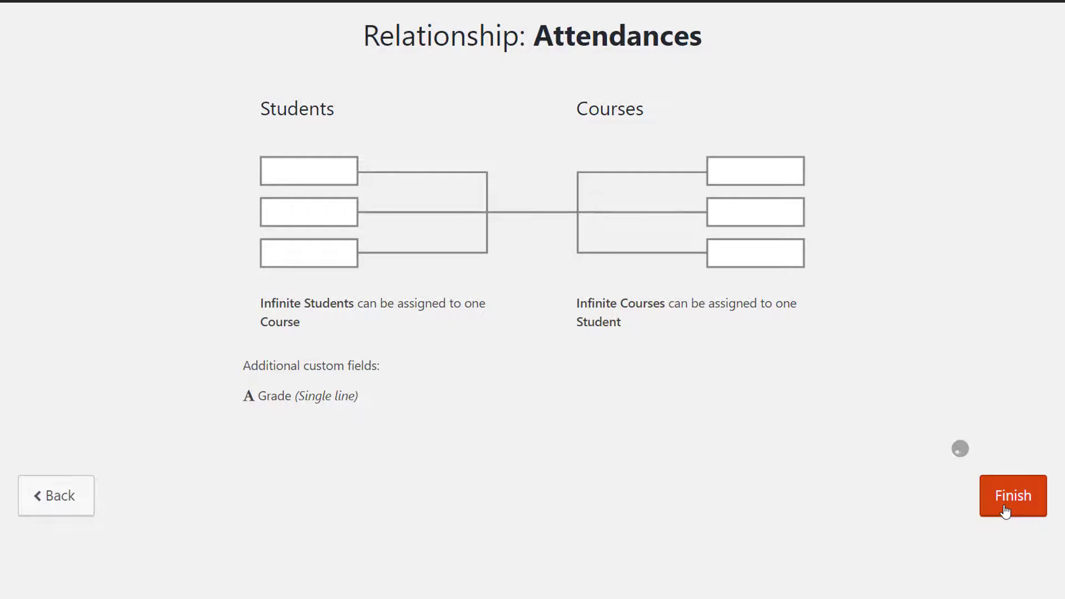
left_click(1011, 496)
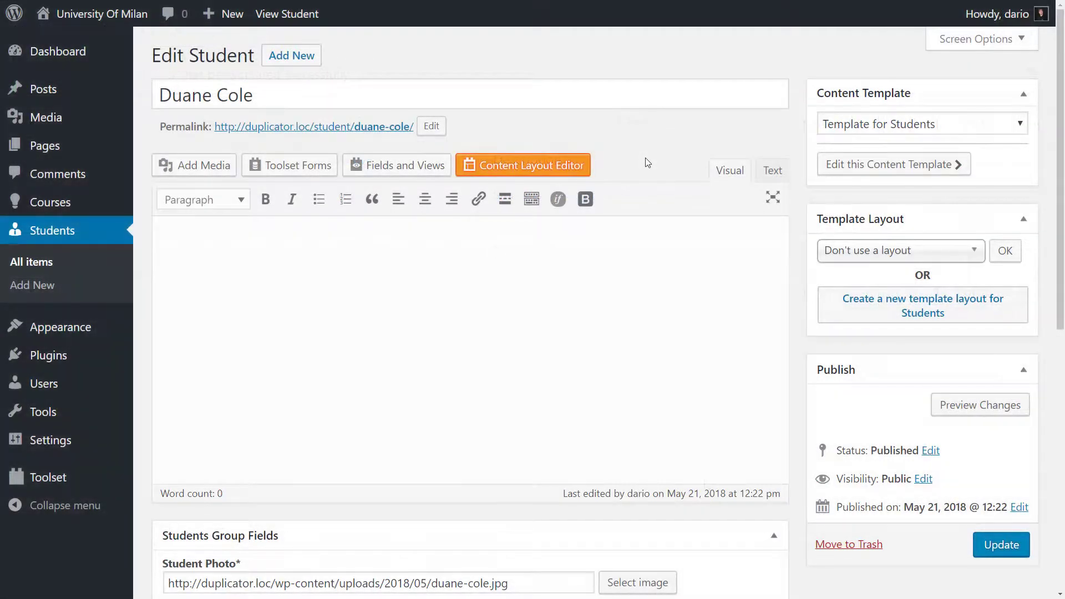
Step: In the Attendances box, connect the existing Spanish course to this student and save
scroll("down", 3)
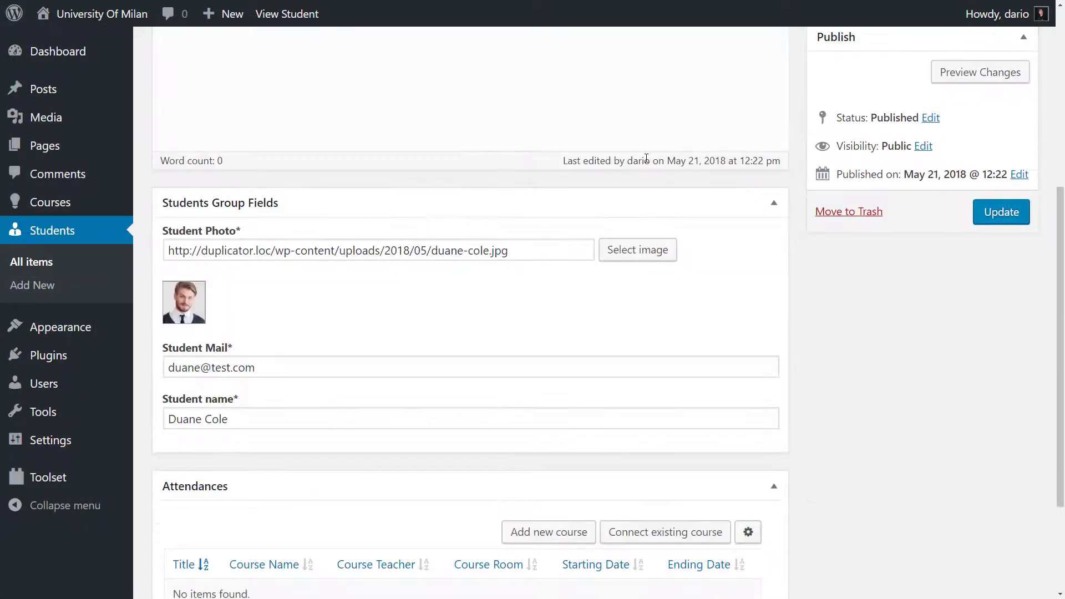
scroll("down", 3)
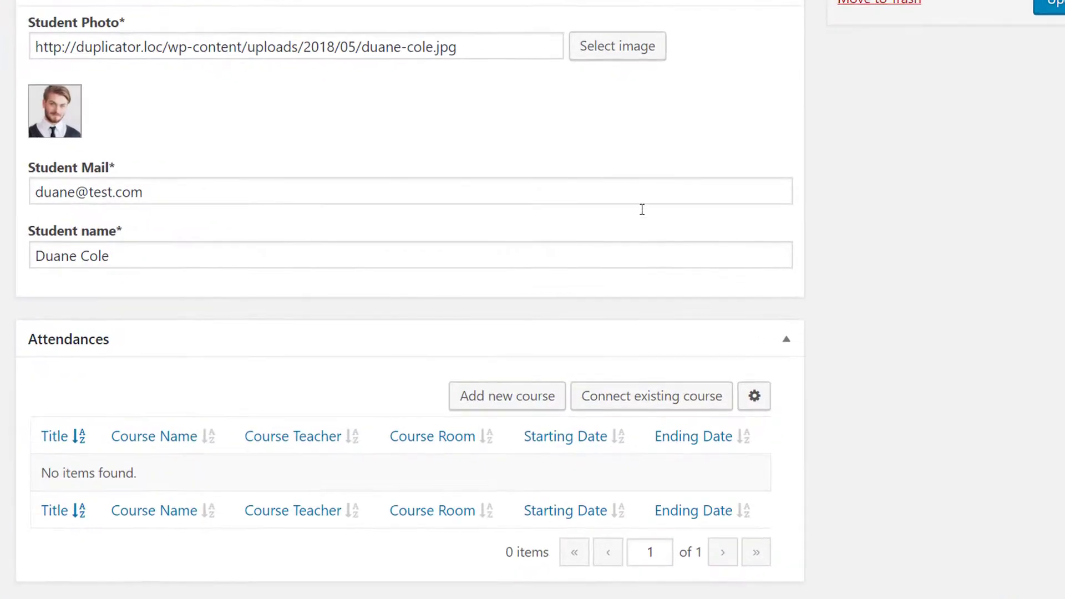
left_click(650, 396)
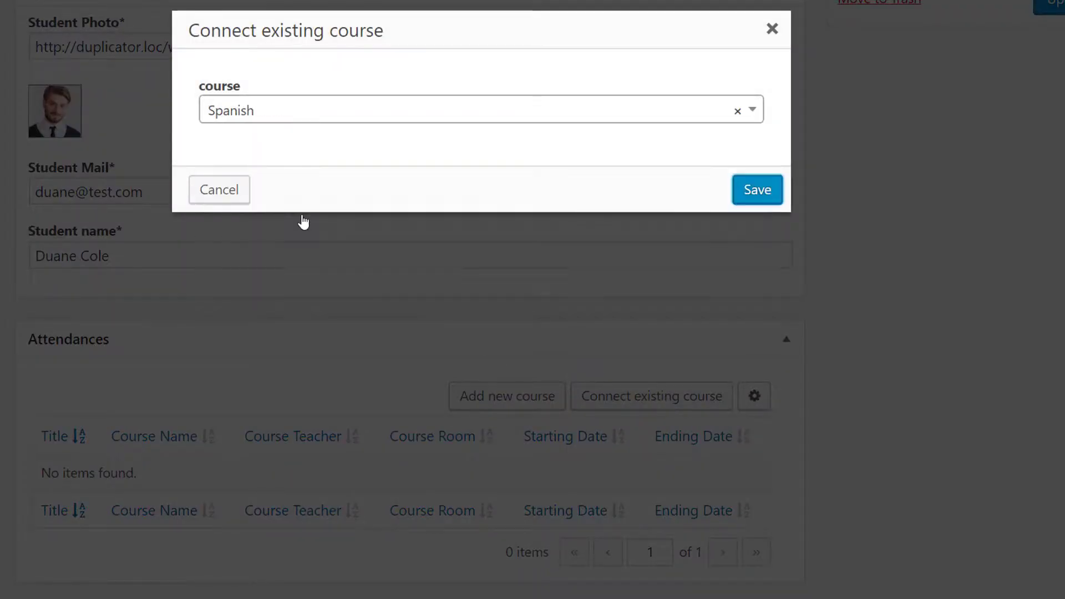
left_click(756, 189)
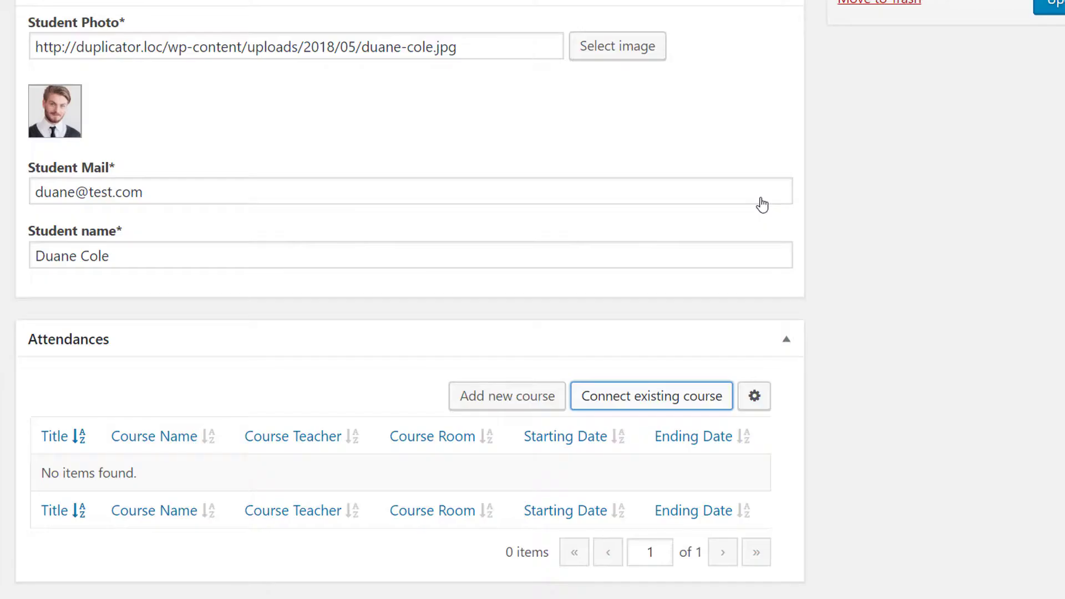
left_click(650, 396)
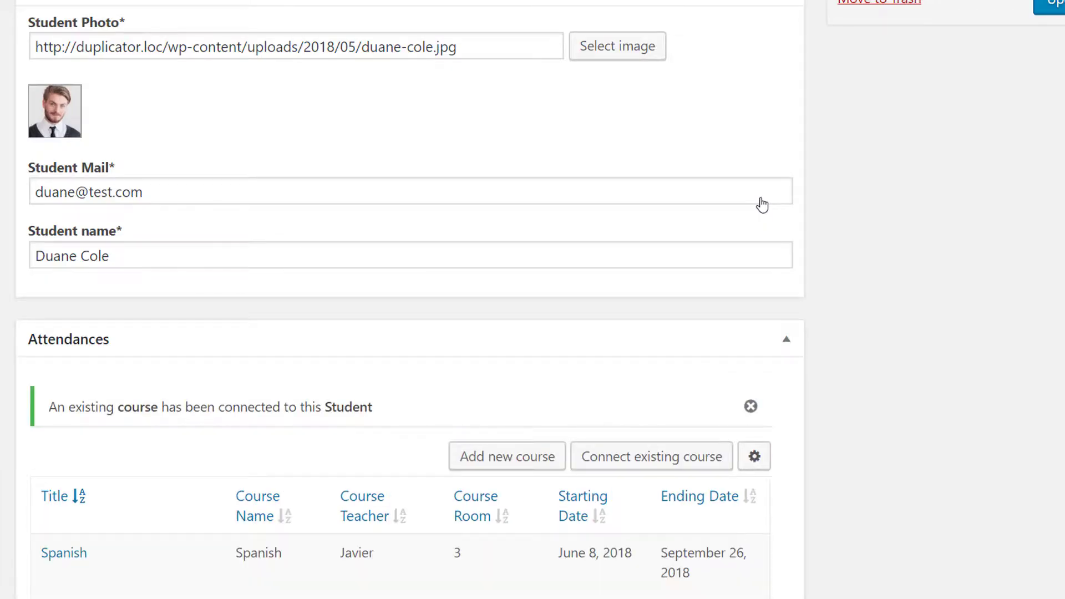
scroll("down", 3)
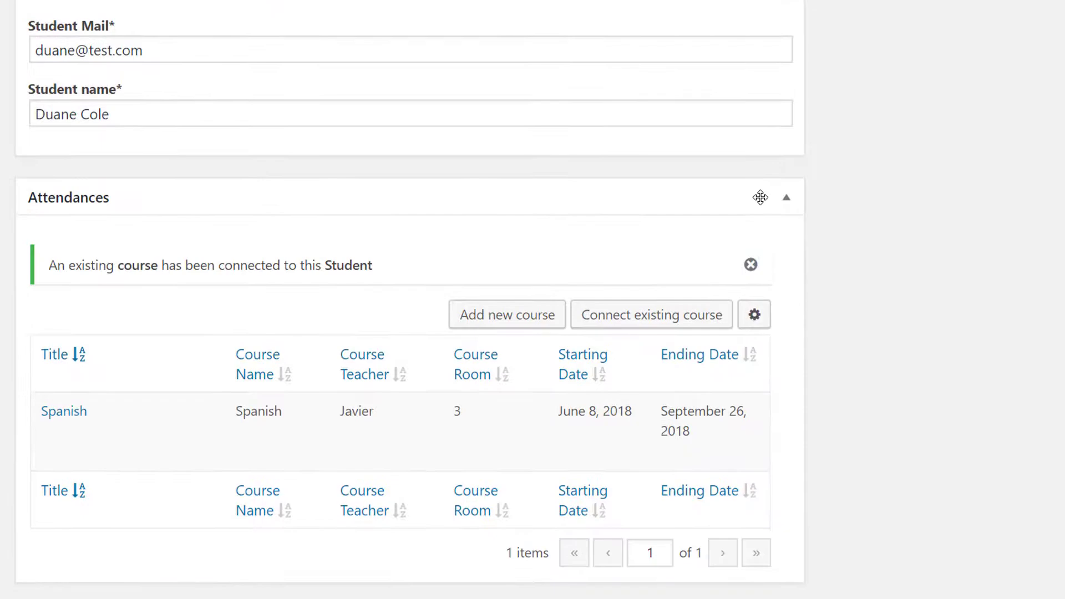
left_click(507, 314)
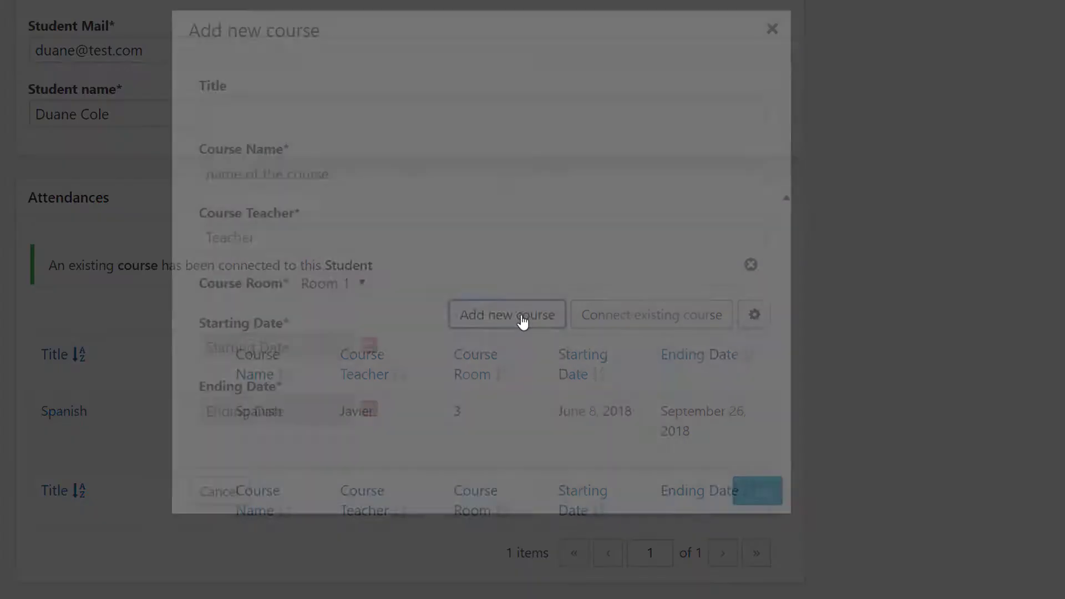
type("Croatian")
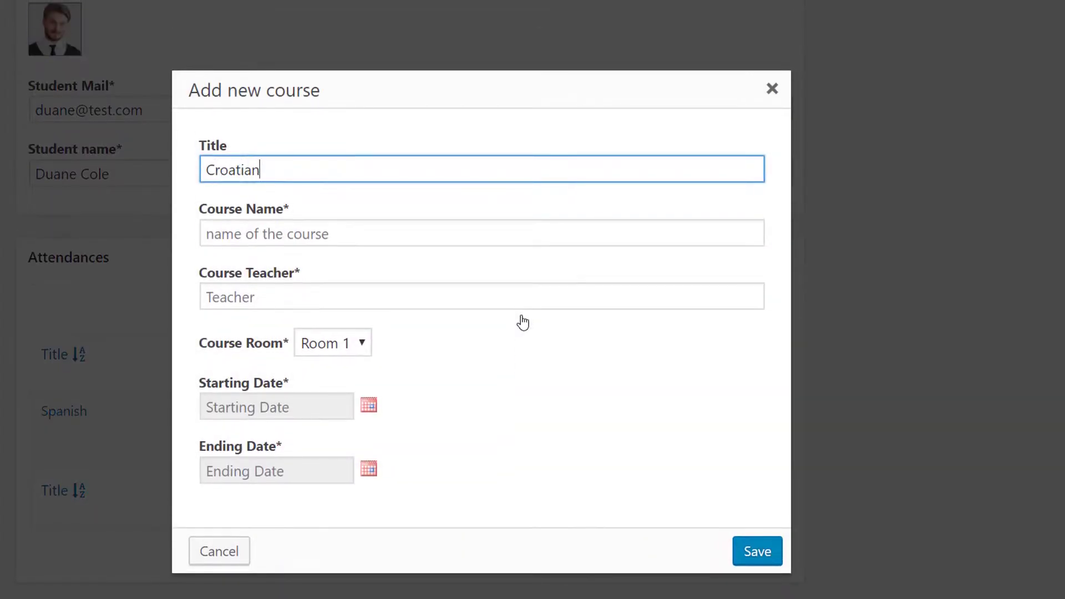
type("Mirko Novak")
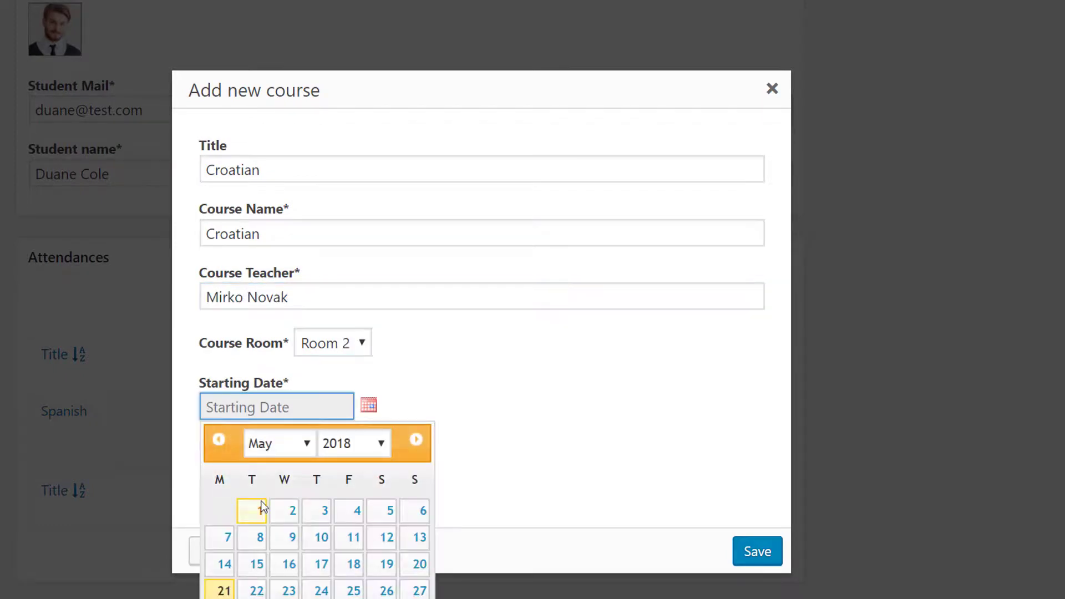
left_click(219, 510)
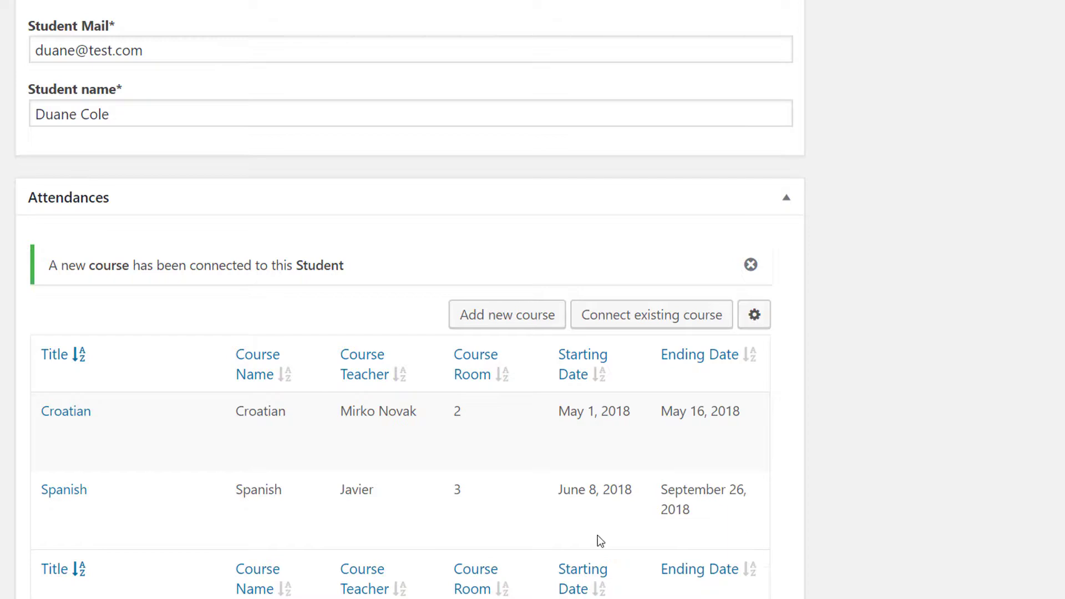
mouse_move(66, 411)
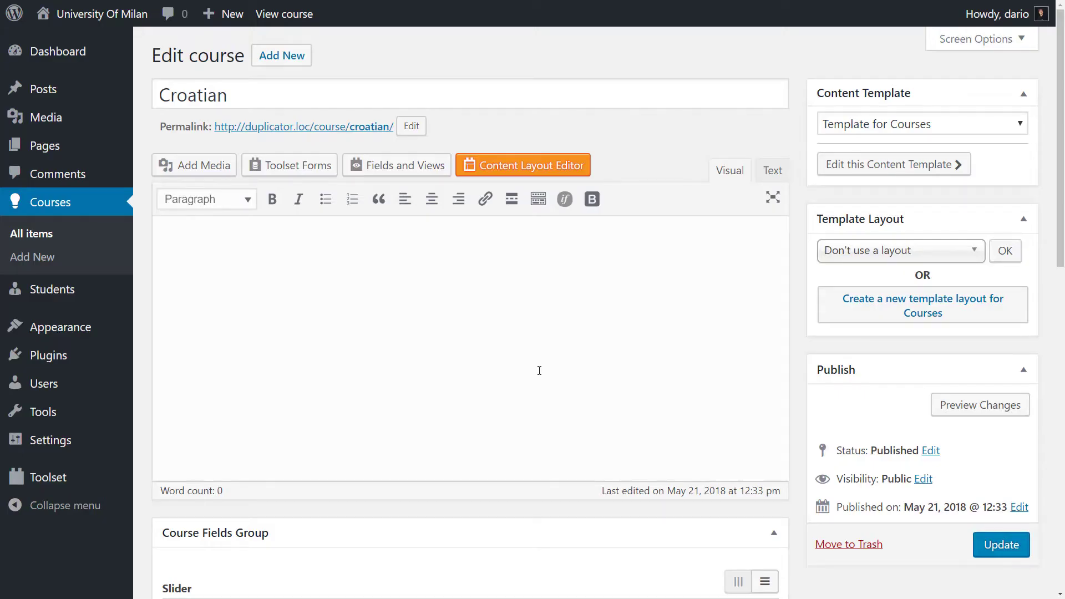
scroll("down", 3)
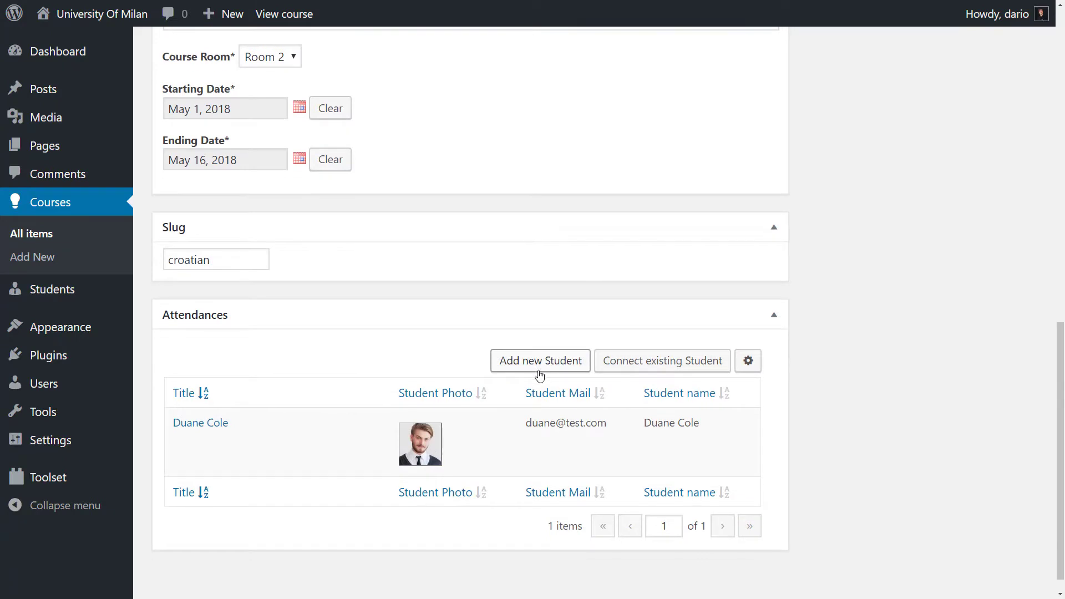